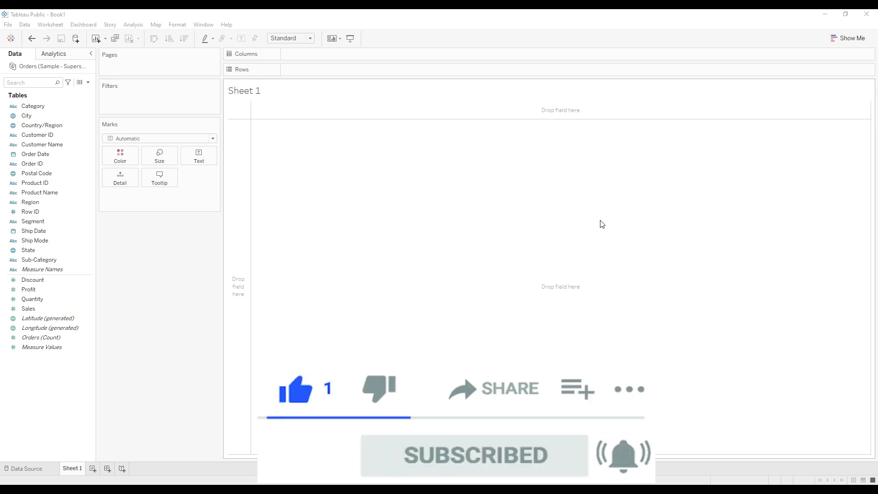
mouse_move(363, 268)
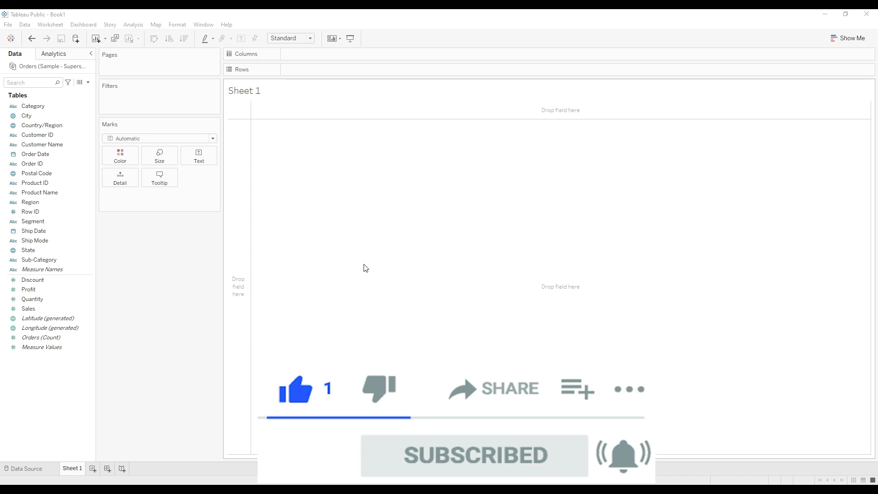
mouse_move(107, 256)
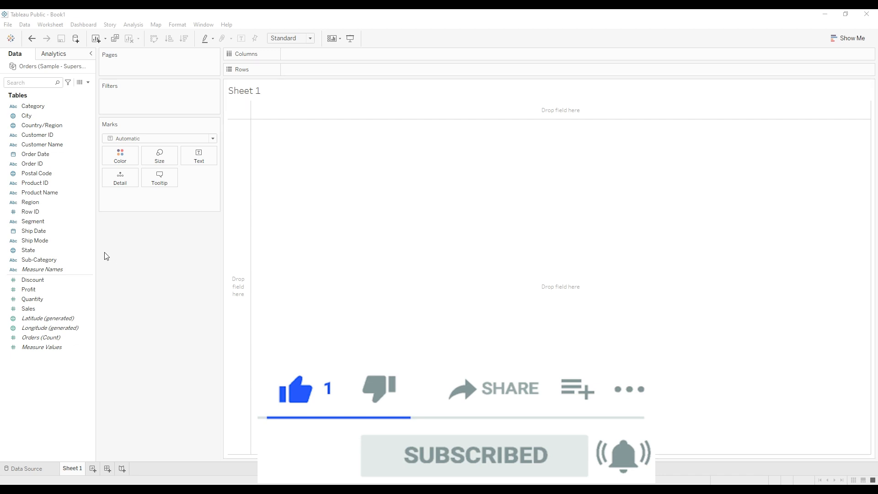
- Add the Sales (Region) calculation { FIXED [Region]: SUM([Sales]) } as a new measure
click(29, 308)
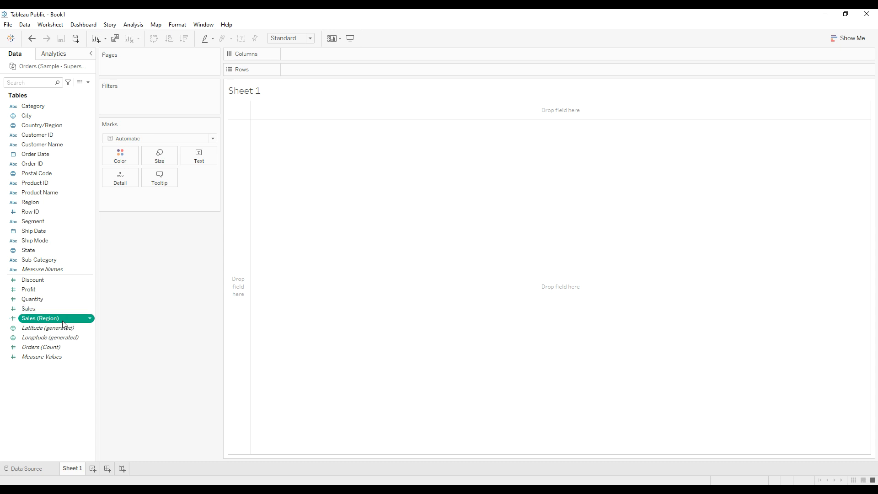
right_click(39, 319)
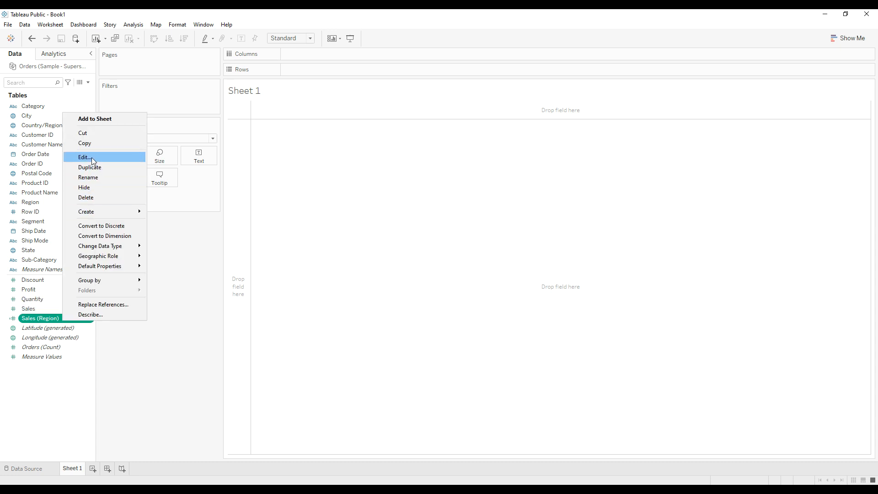
click(84, 156)
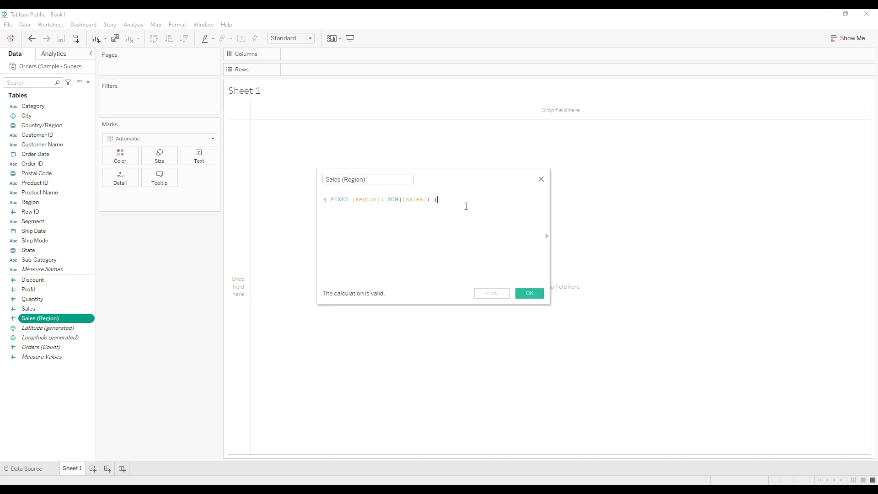
double_click(338, 199)
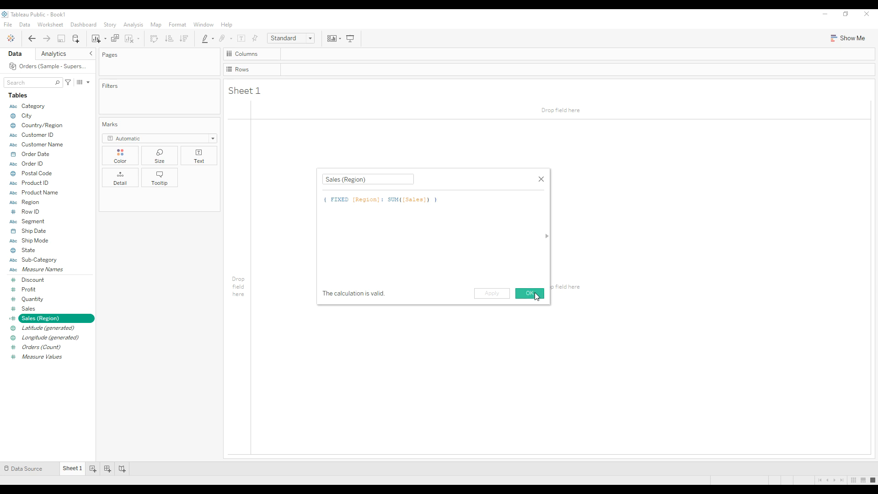
click(528, 293)
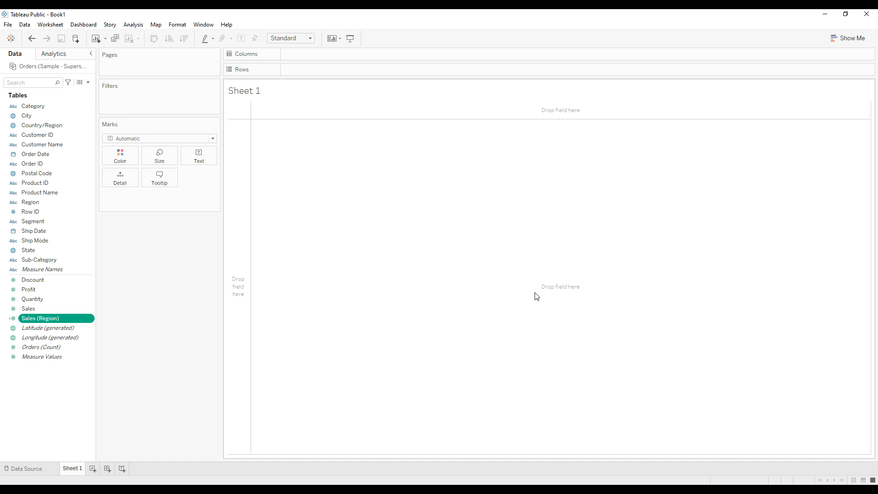
mouse_move(177, 234)
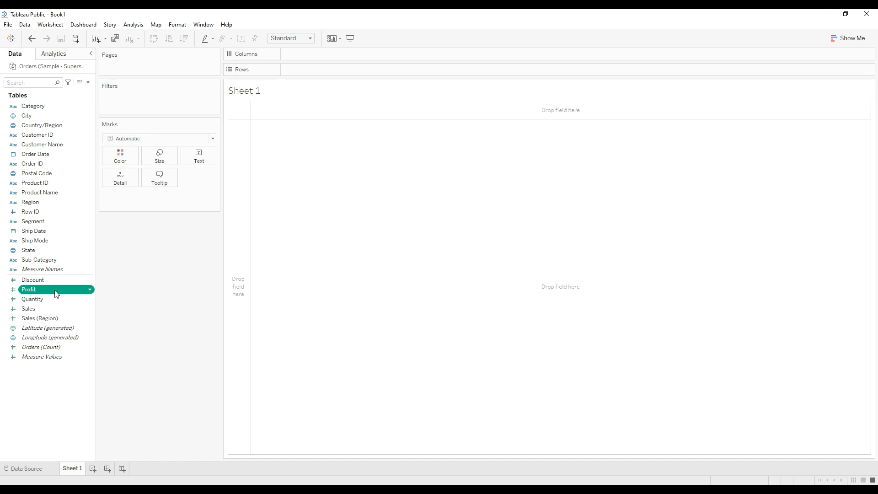
mouse_move(50, 261)
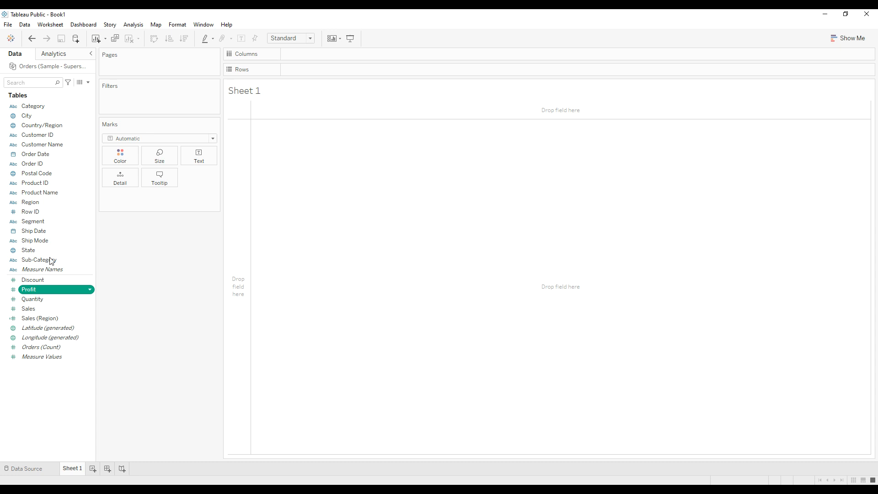
- Select Ship Mode together with Profit in the Data pane
click(32, 164)
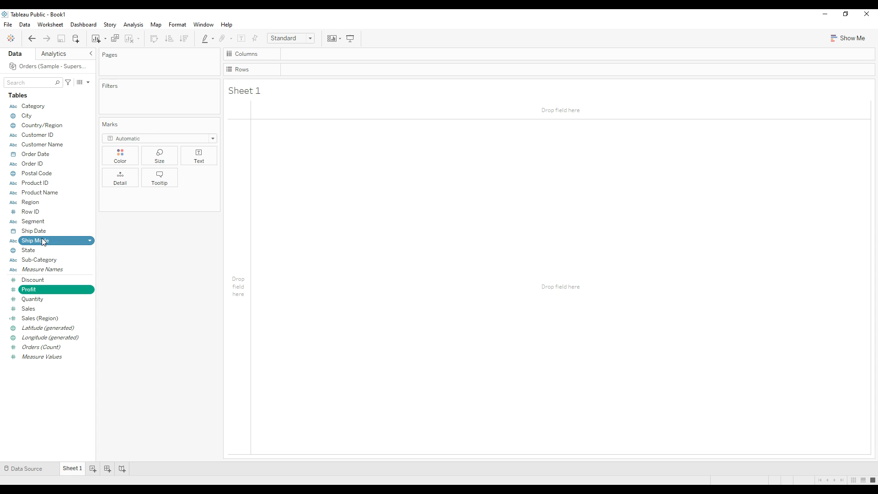
- Draft an LOD calculation Profit (Ship Mode) as { FIXED [Ship Mode]: SUM([Profit]) } from the selected fields
right_click(35, 240)
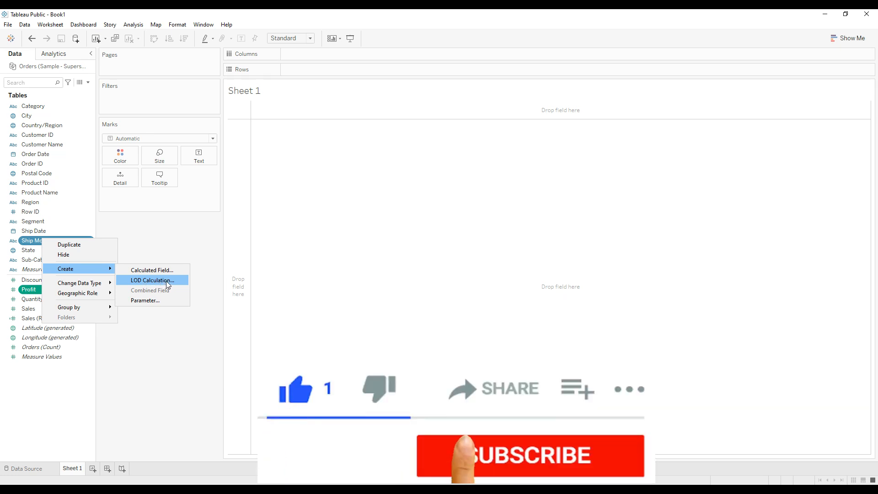
click(151, 280)
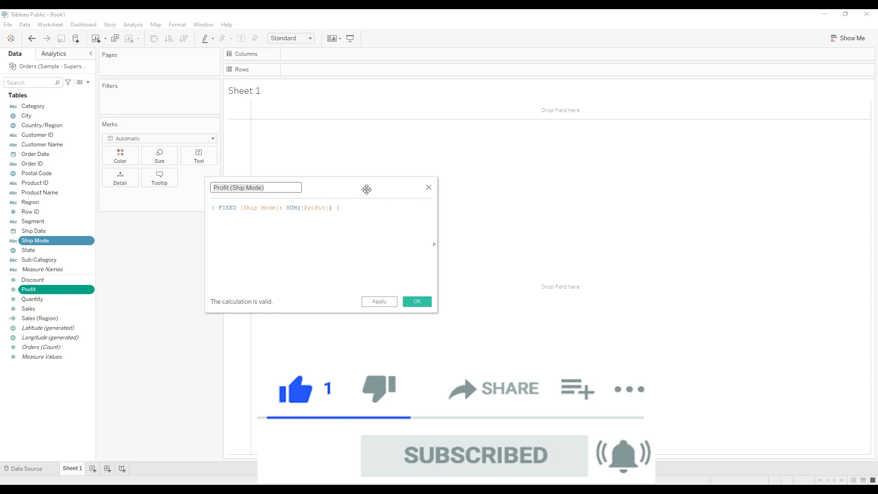
- Save Profit (Ship Mode) so it joins Sales (Region) in the Measures list
click(338, 207)
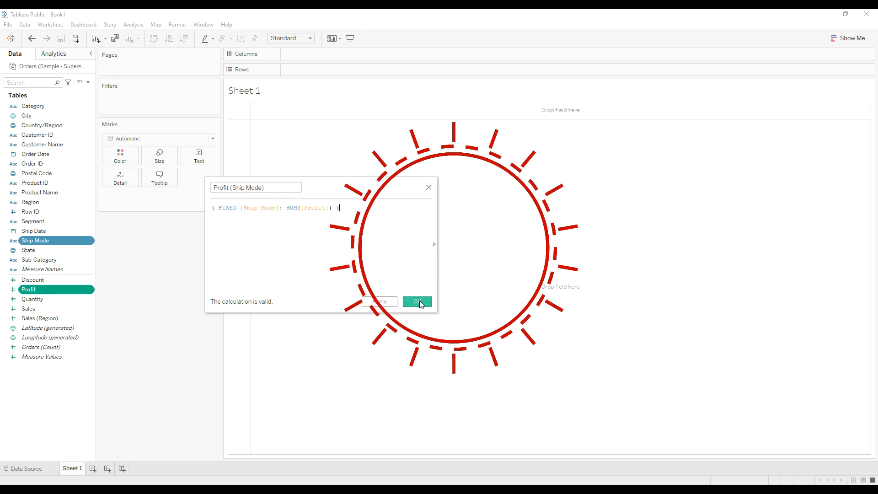
click(417, 301)
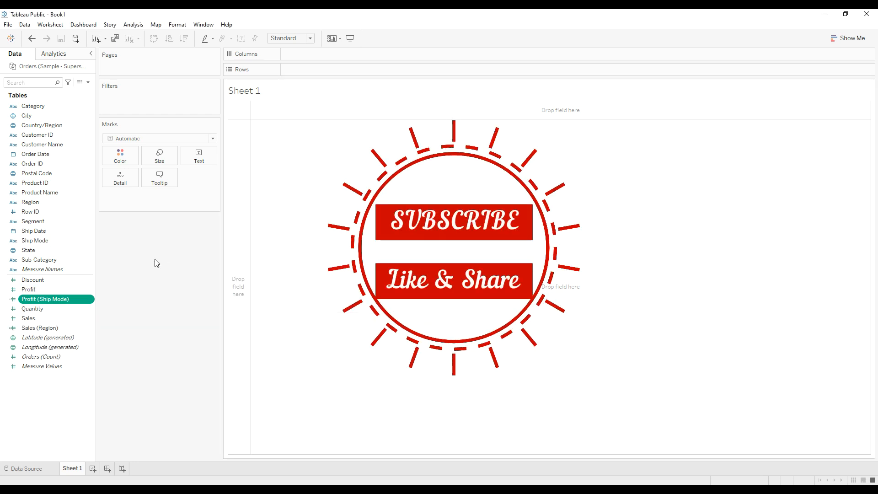